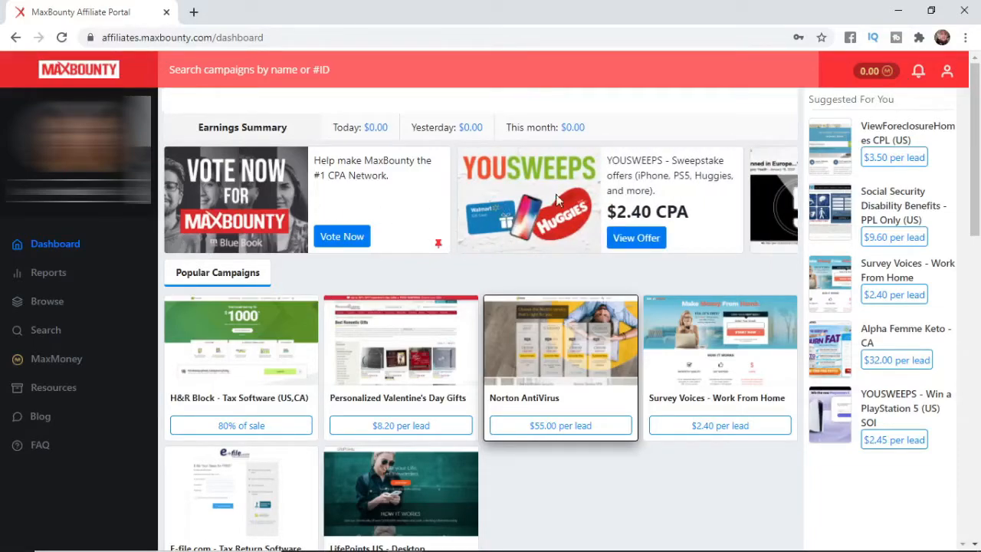
mouse_move(74, 290)
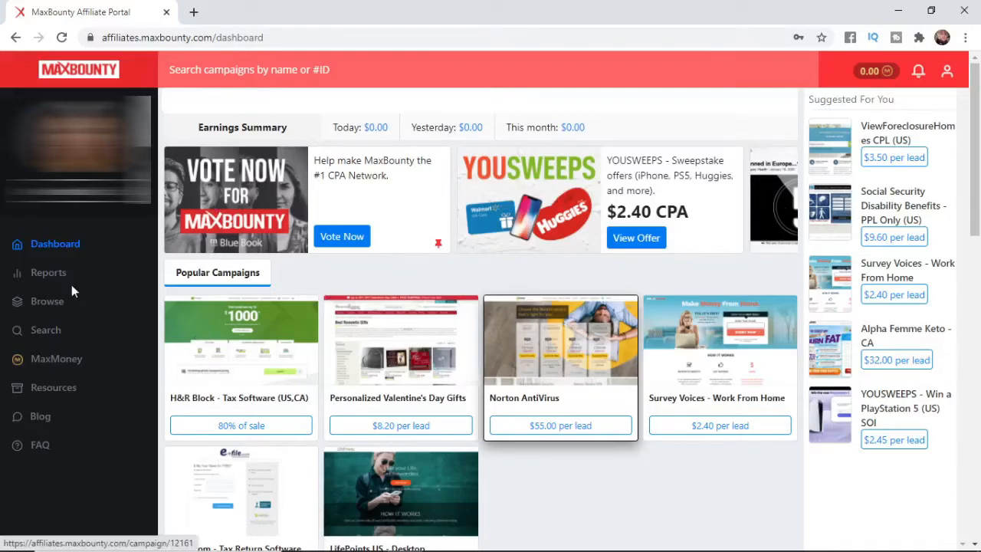
- Go to the Browse page listing new campaign offers with payouts per lead
left_click(46, 300)
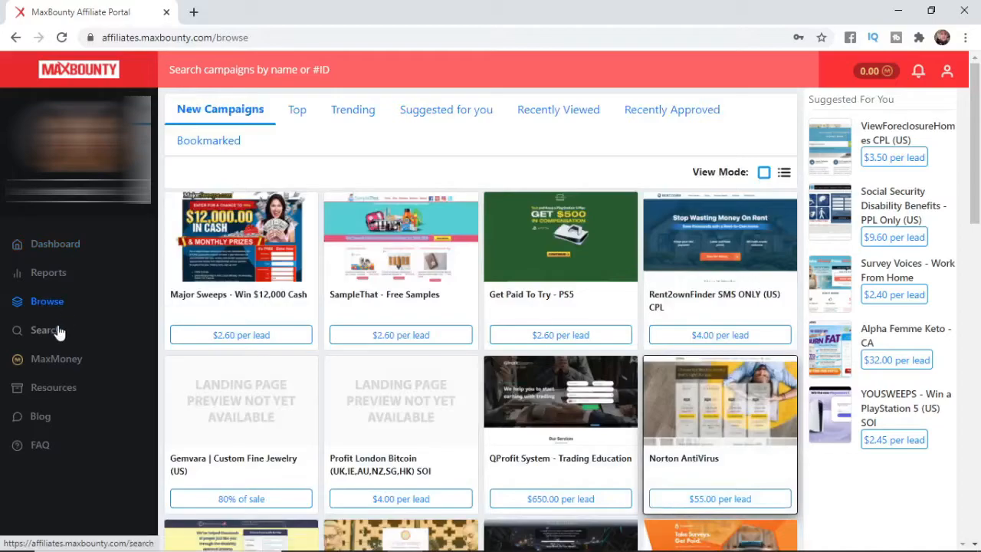
- Filter the campaign search to the Sweepstakes (259) category and show the matching results
left_click(44, 329)
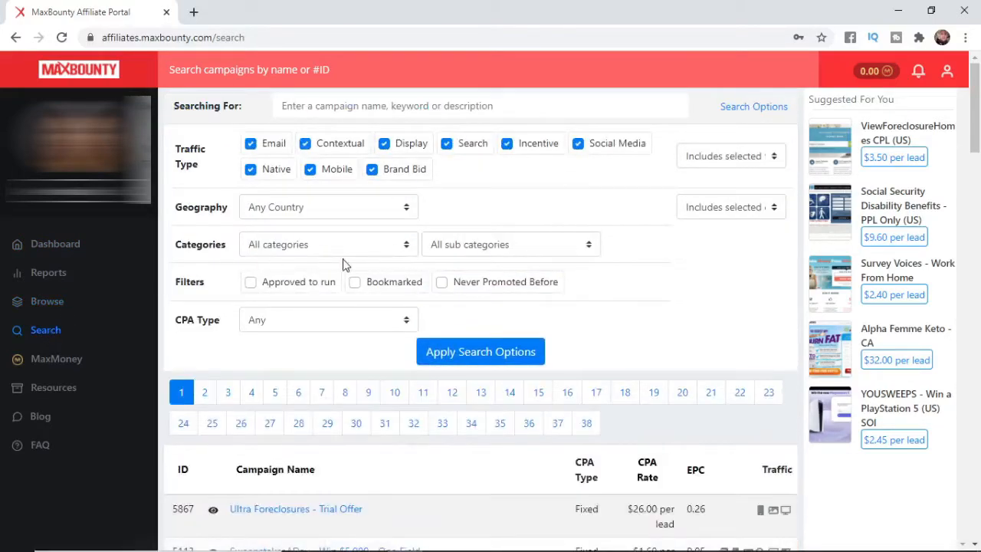
left_click(328, 320)
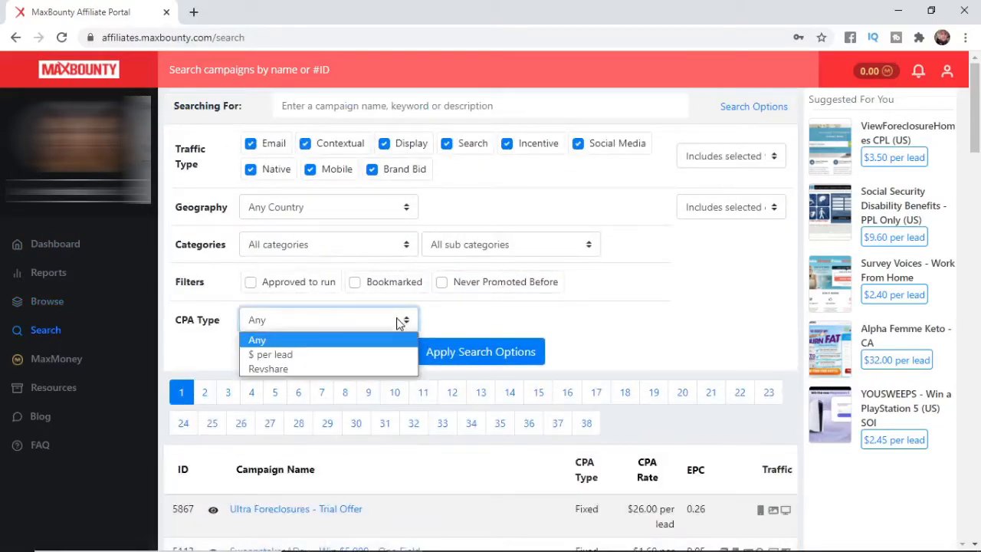
left_click(327, 244)
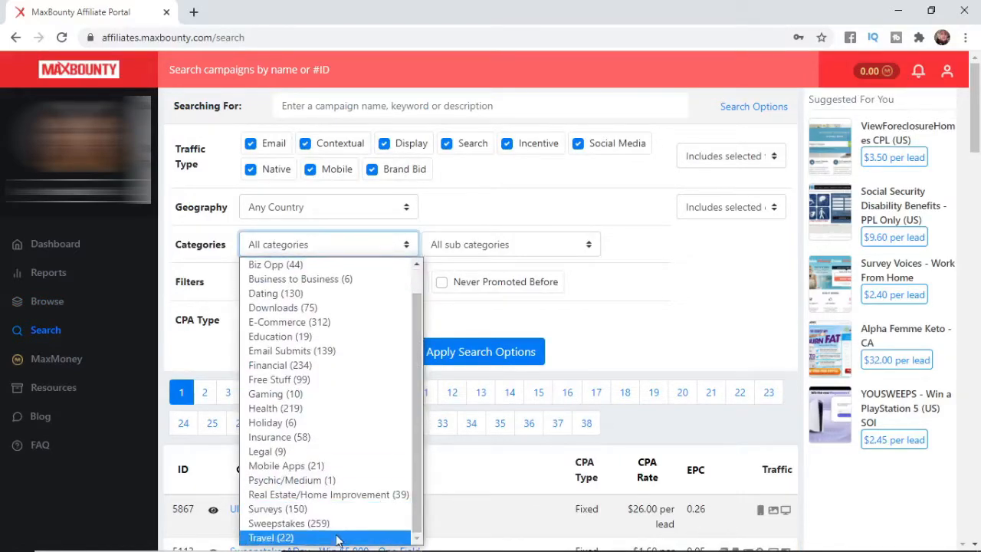
left_click(288, 523)
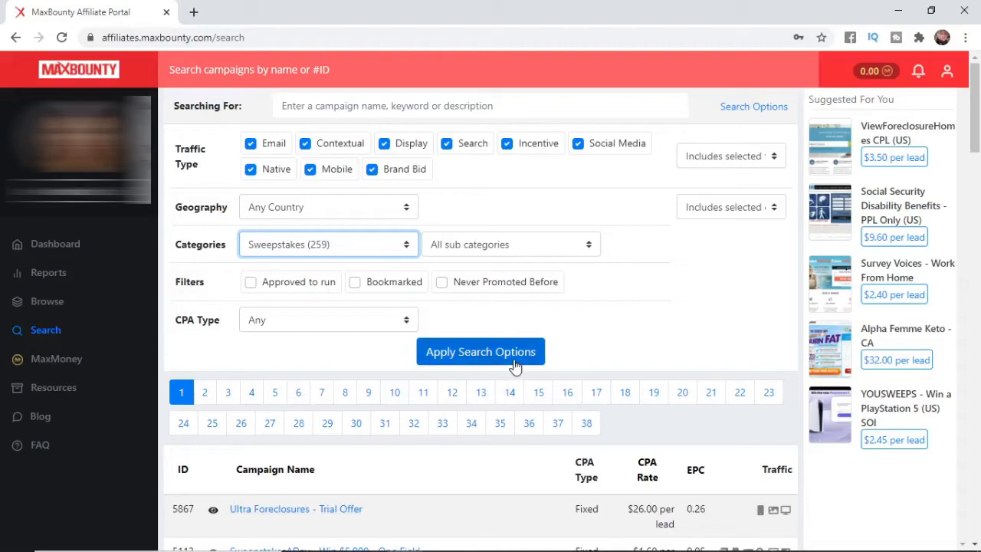
left_click(481, 351)
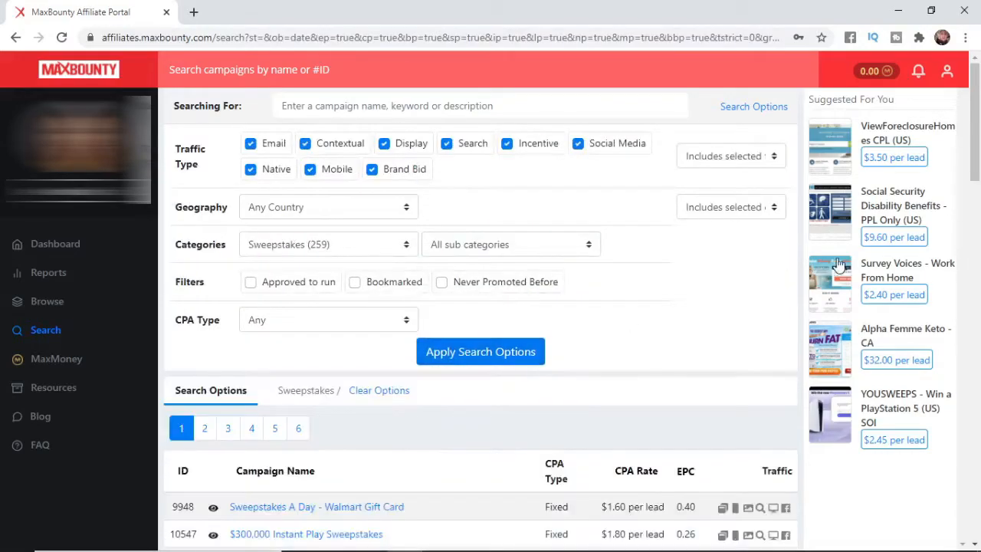
scroll("down", 3)
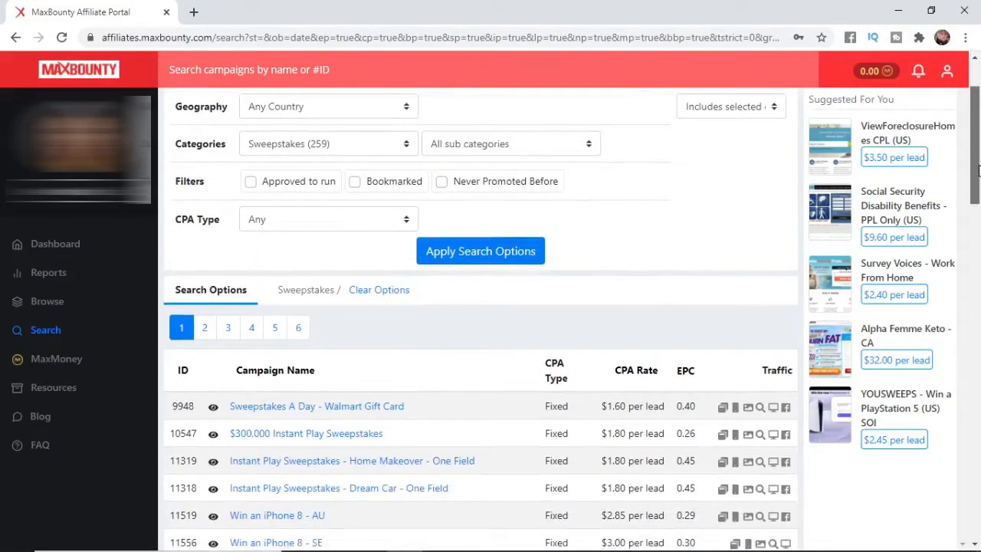
scroll("down", 3)
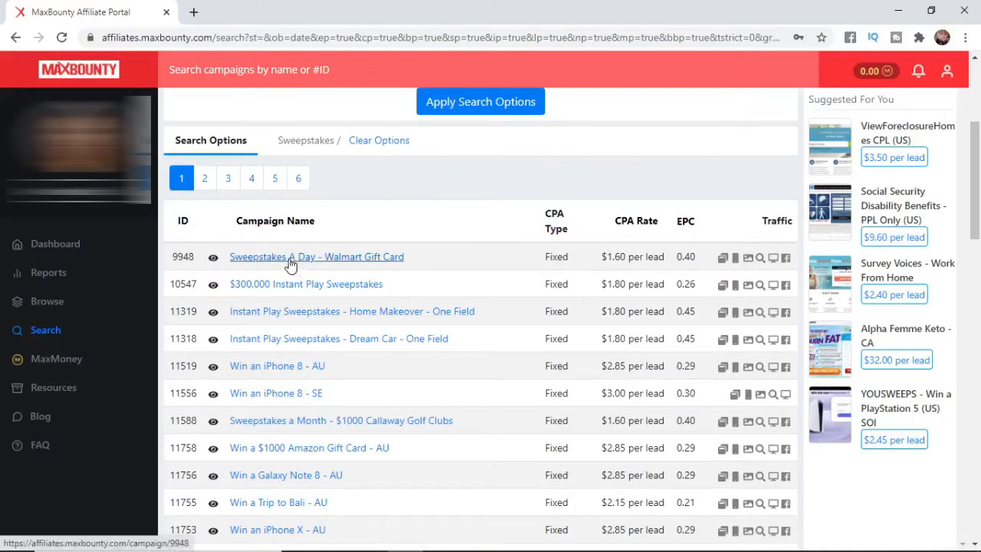
- View the 'Sweepstakes A Day - Walmart Gift Card' campaign down to its Tracking Link Builder
left_click(316, 258)
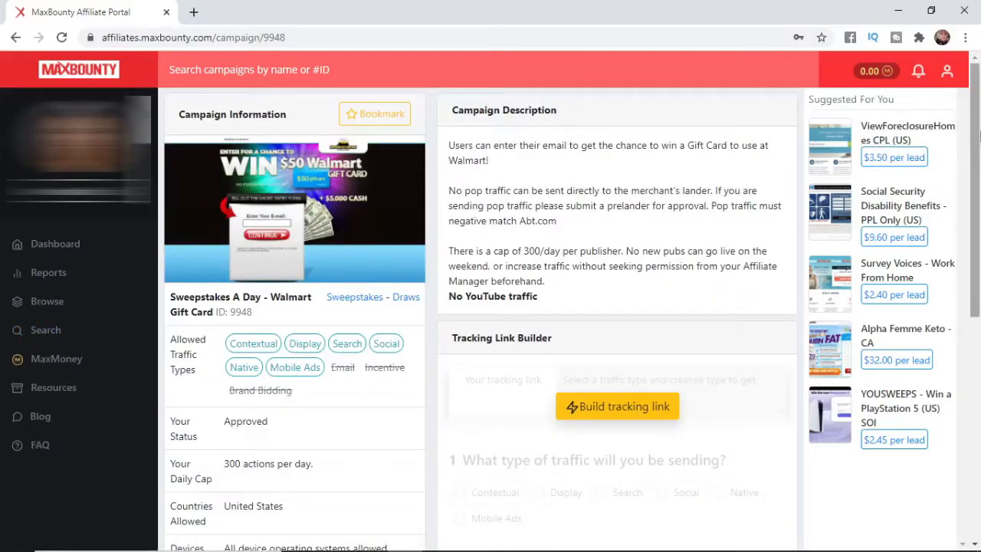
scroll("down", 3)
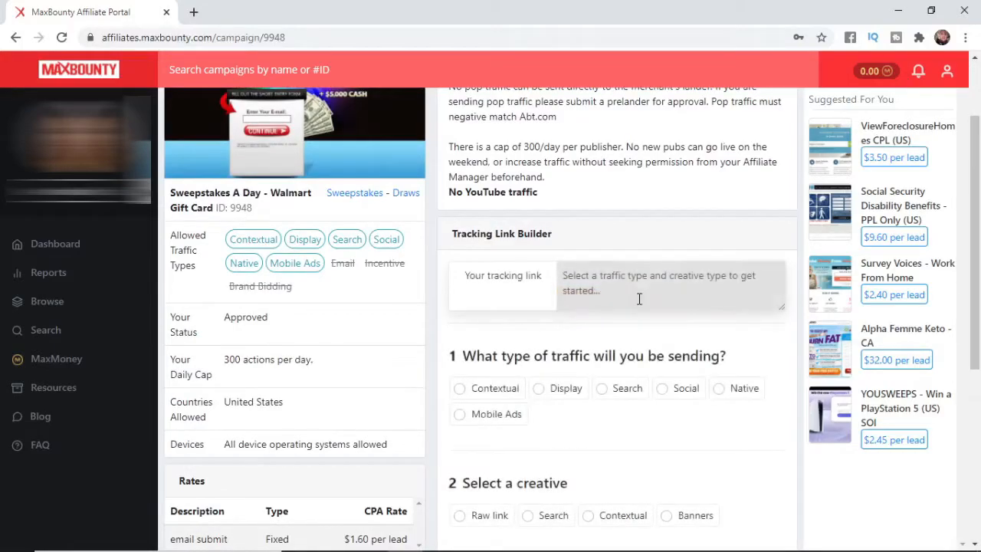
scroll("down", 3)
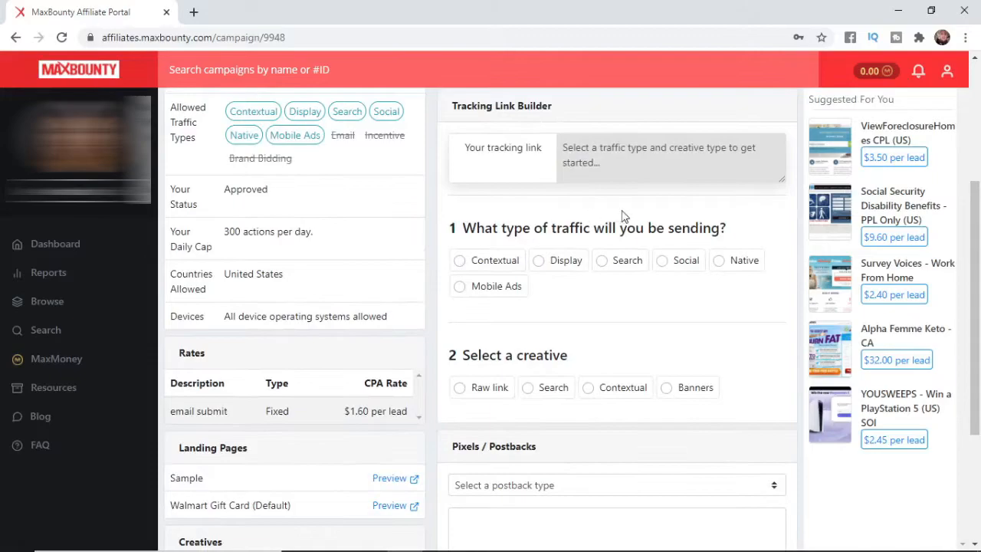
mouse_move(627, 261)
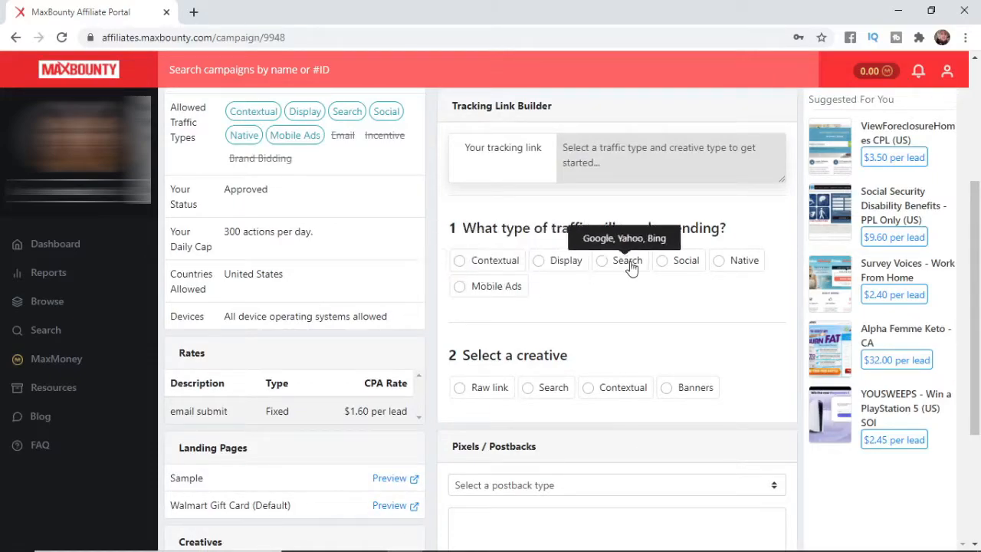
mouse_move(706, 273)
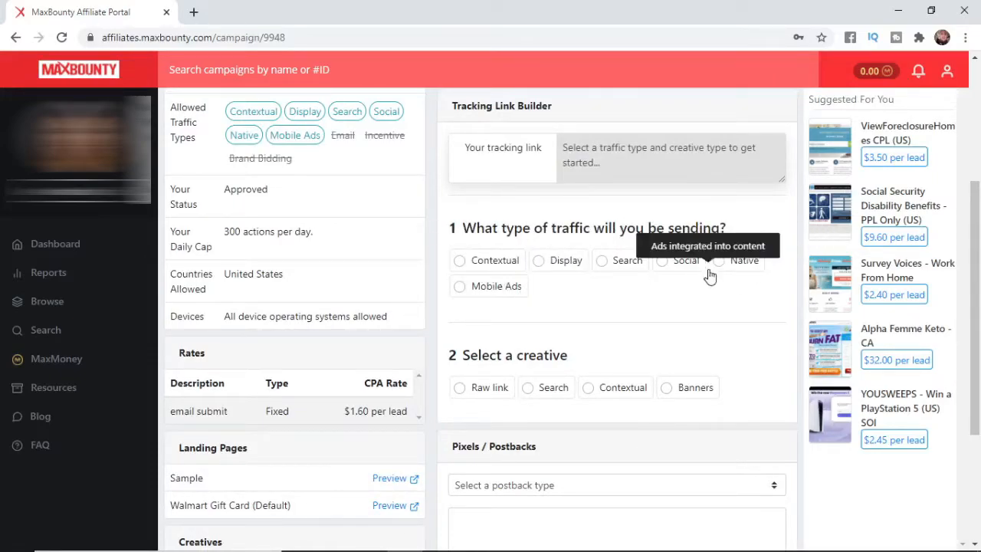
mouse_move(745, 299)
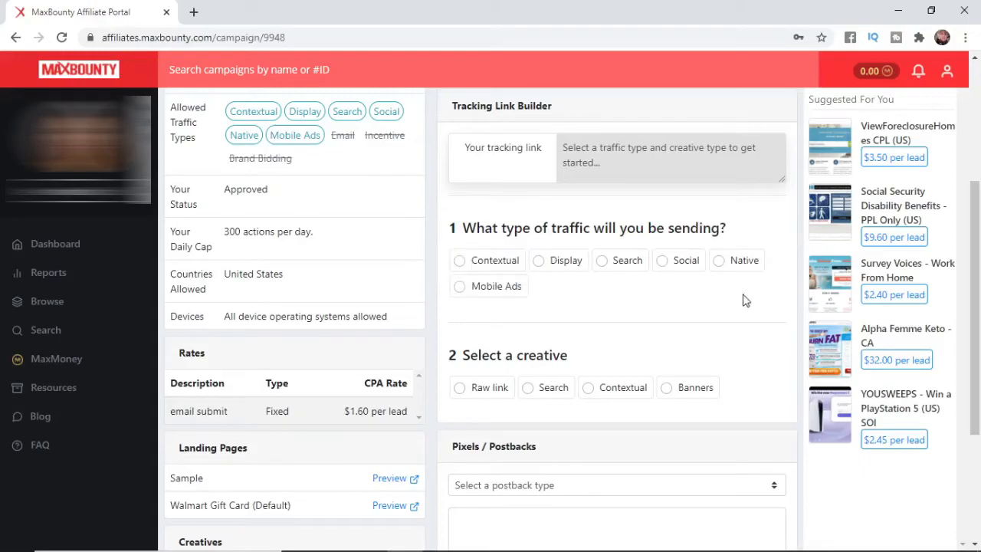
mouse_move(687, 261)
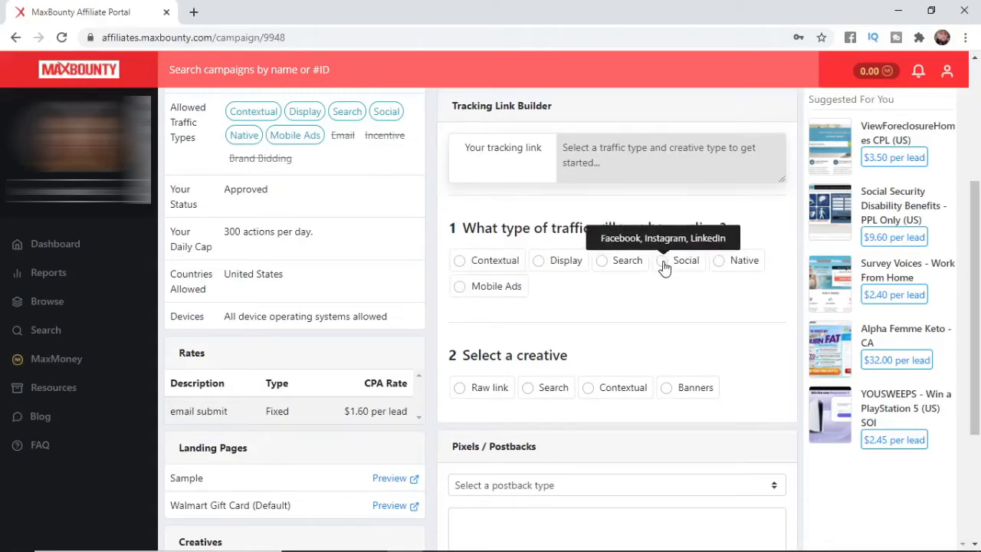
scroll("down", 3)
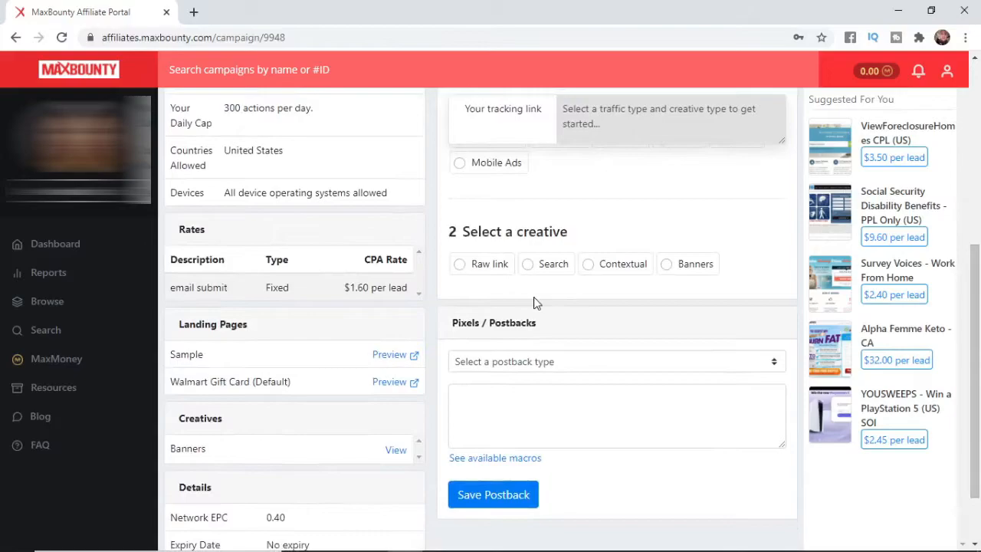
mouse_move(607, 263)
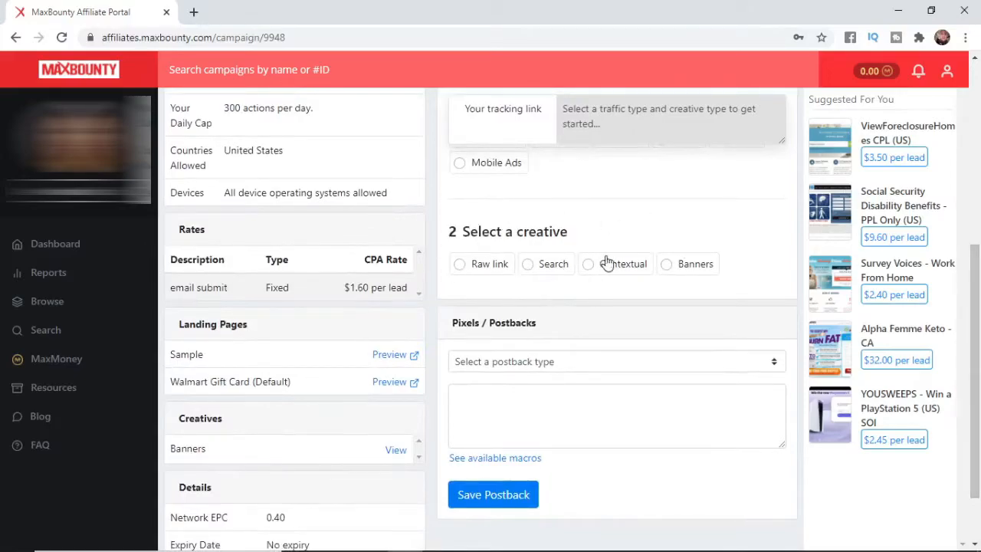
mouse_move(642, 286)
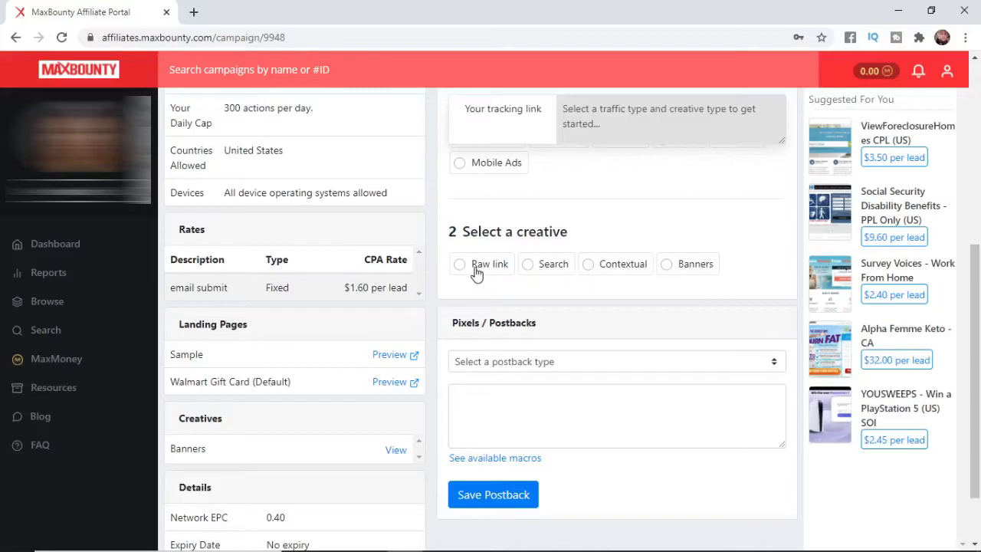
- Generate a Raw link tracking URL for Social traffic and copy it
left_click(460, 263)
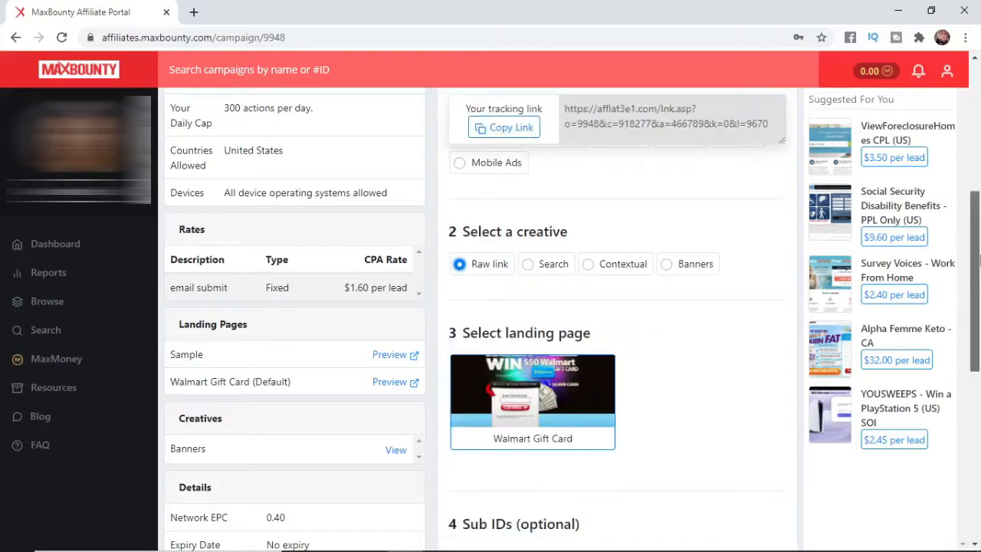
scroll("up", 3)
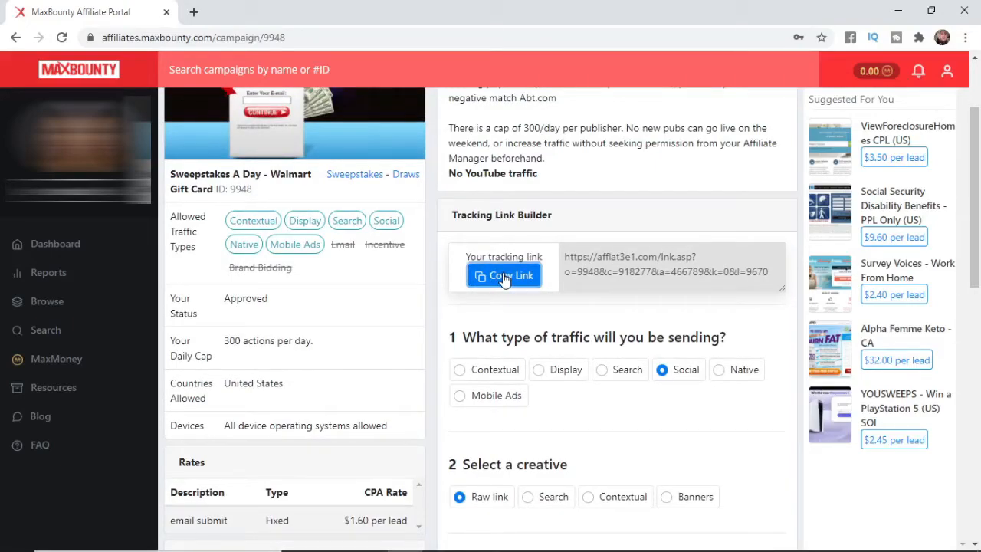
left_click(503, 274)
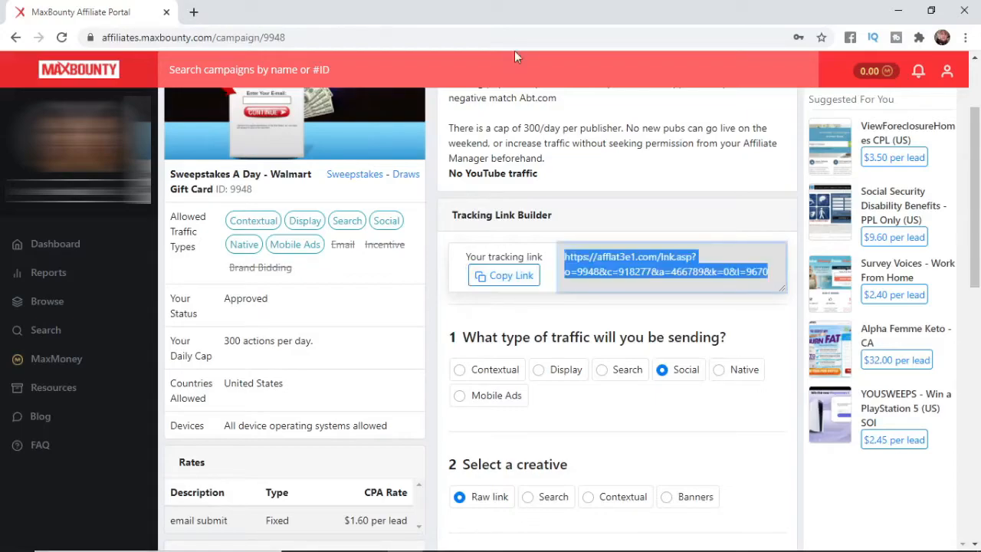